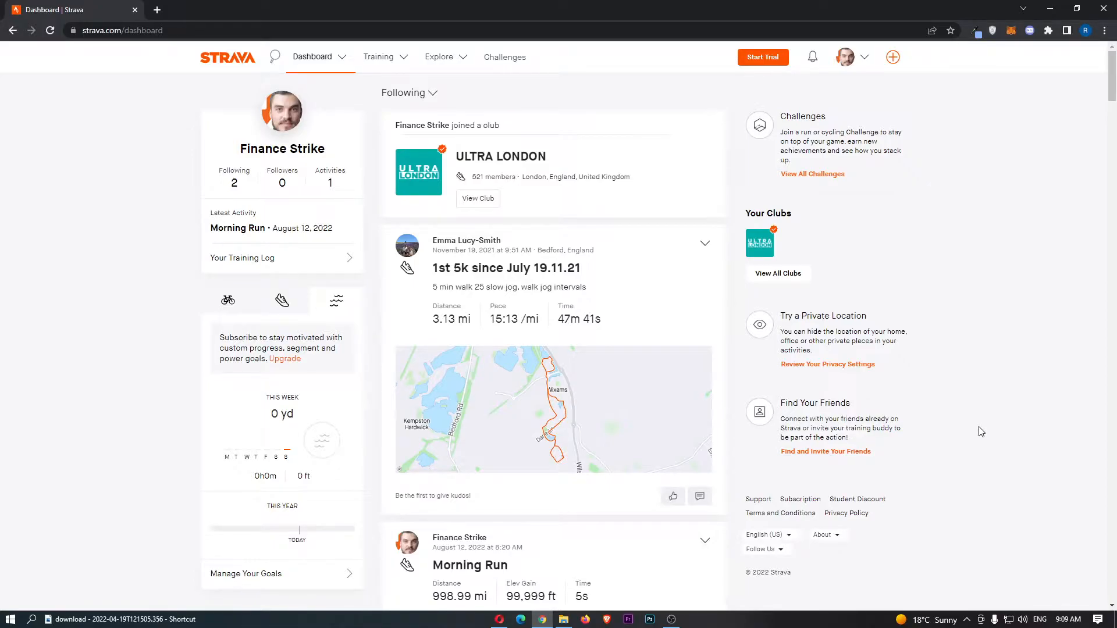
{"action": "mouse_move", "coordinate": [861, 97]}
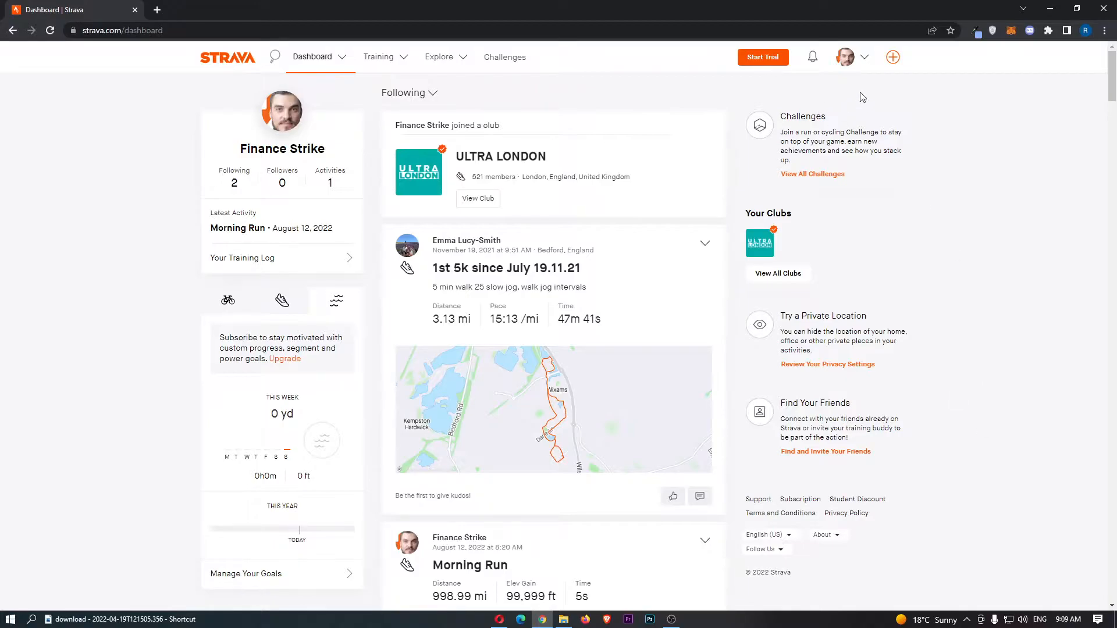
{"action": "left_click", "coordinate": [849, 57]}
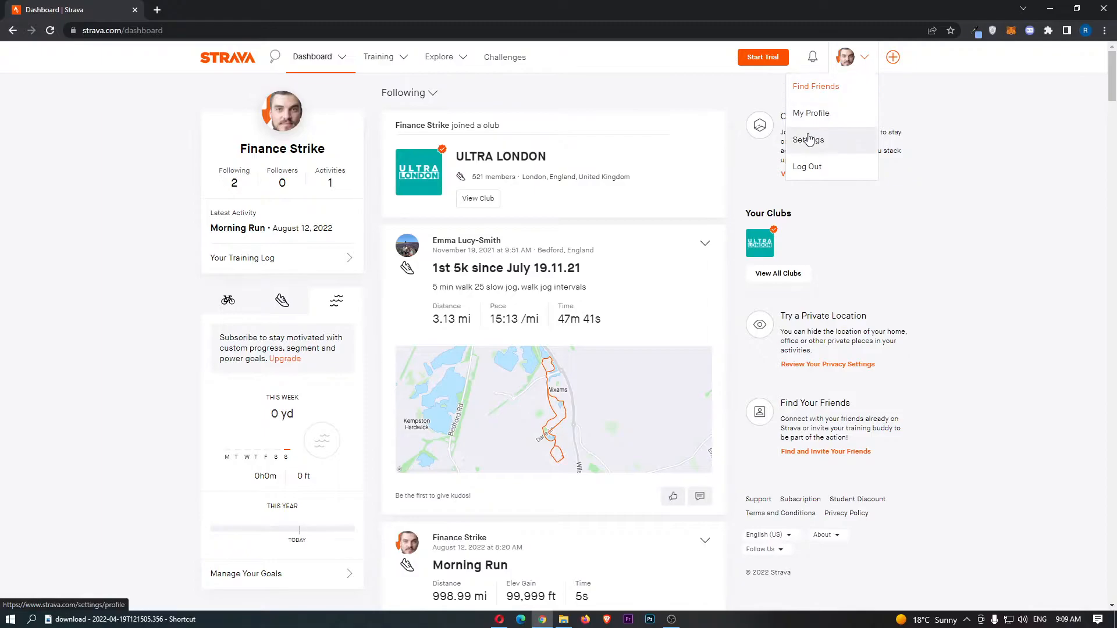
{"action": "left_click", "coordinate": [811, 113]}
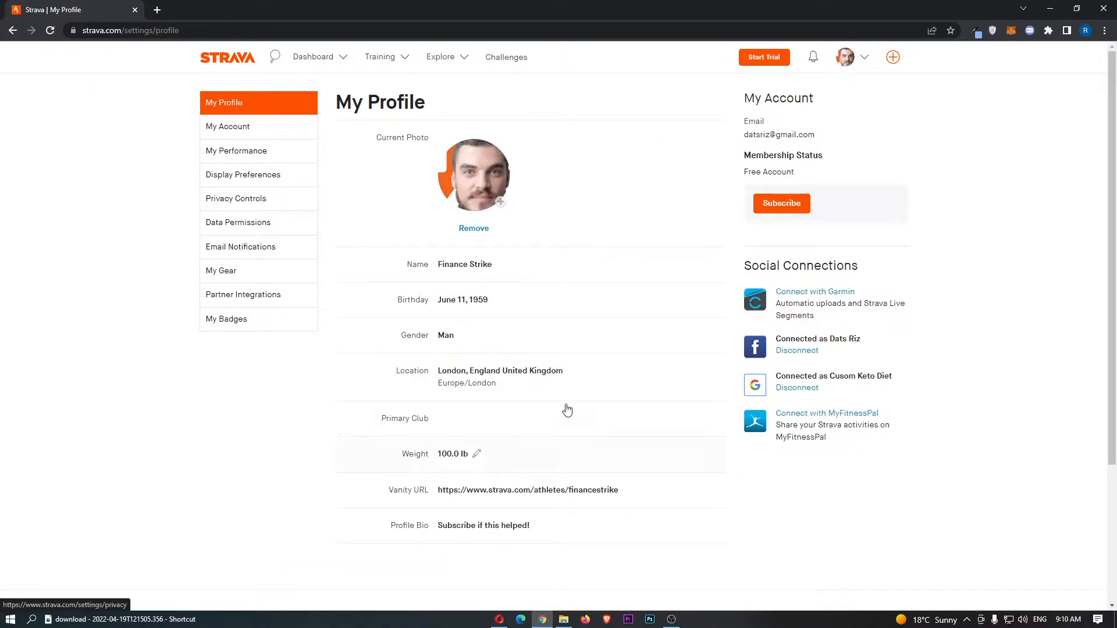
{"action": "mouse_move", "coordinate": [602, 247]}
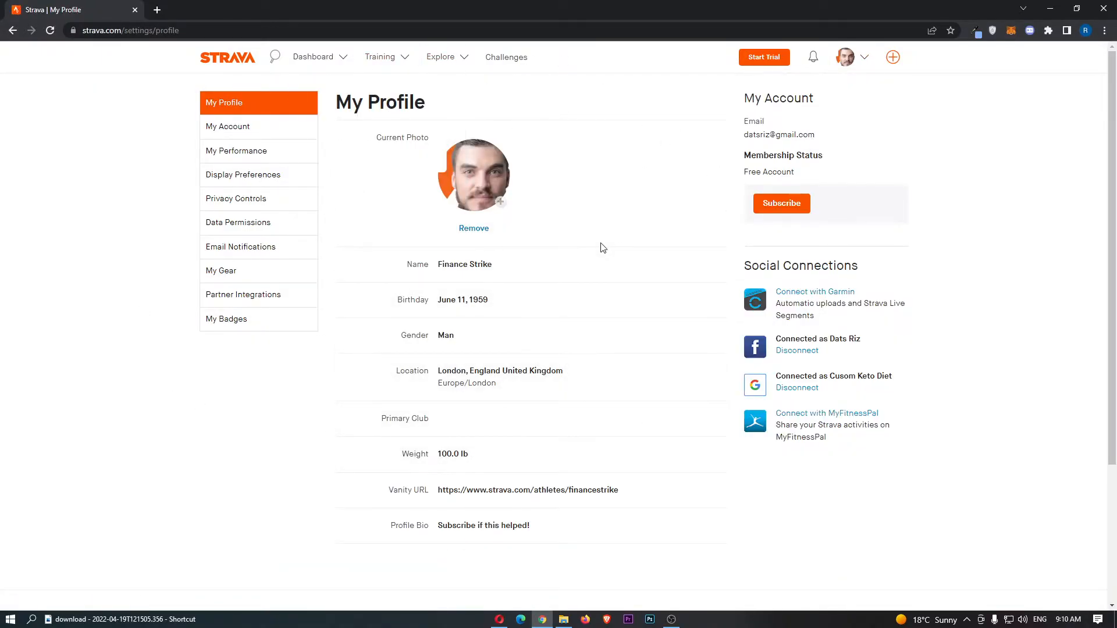
{"action": "mouse_move", "coordinate": [236, 177]}
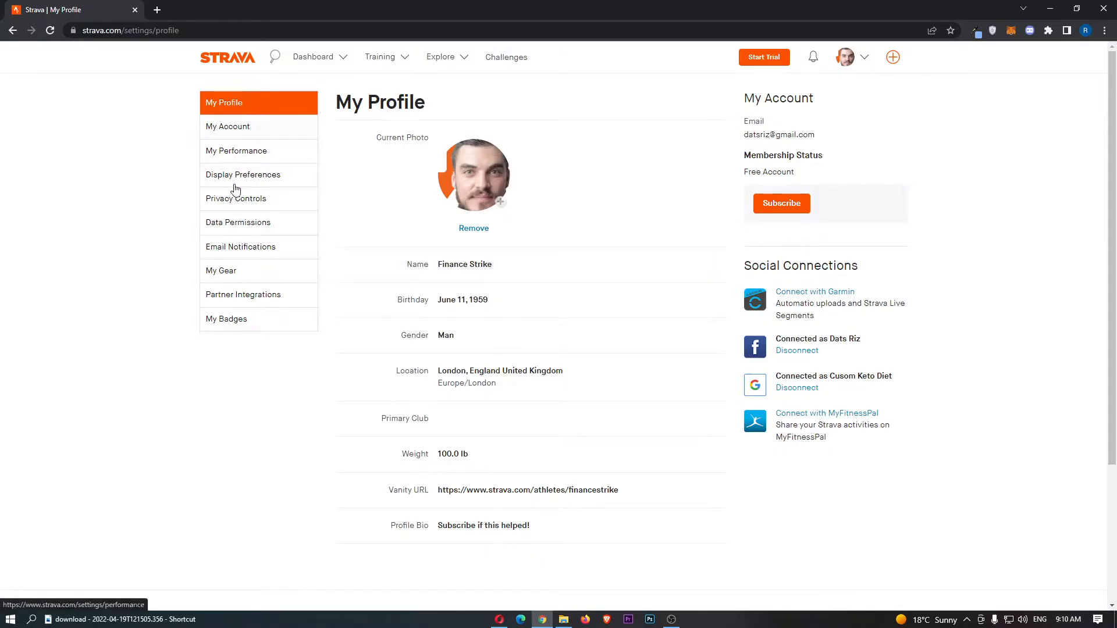
{"action": "mouse_move", "coordinate": [221, 256]}
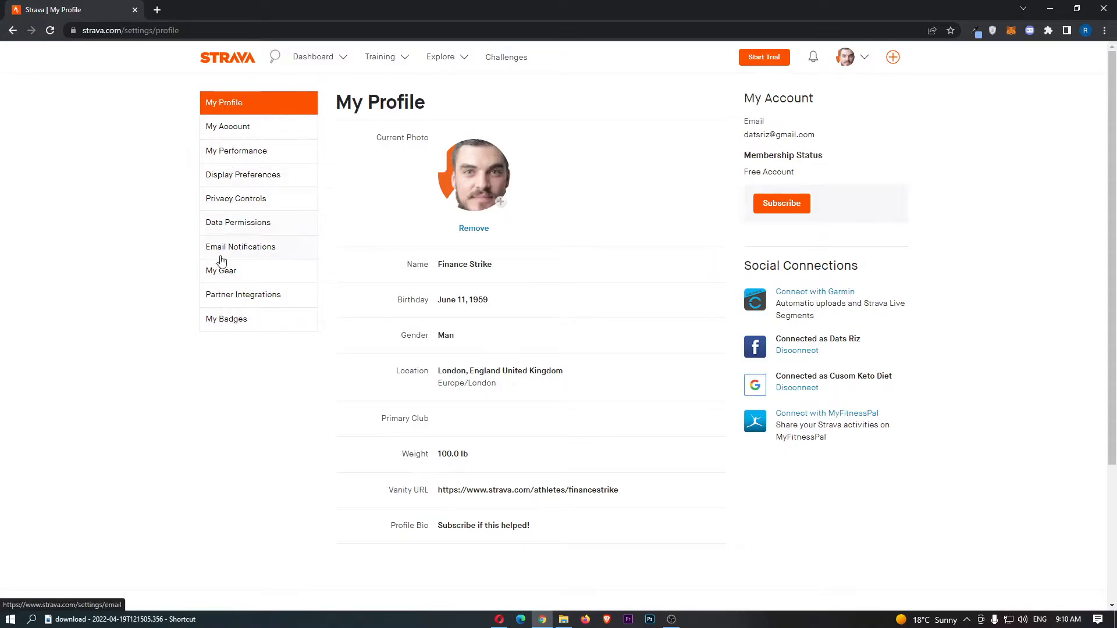
In Privacy Controls, set Activities and Group Activities visibility to Followers and confirm.
{"action": "left_click", "coordinate": [236, 197]}
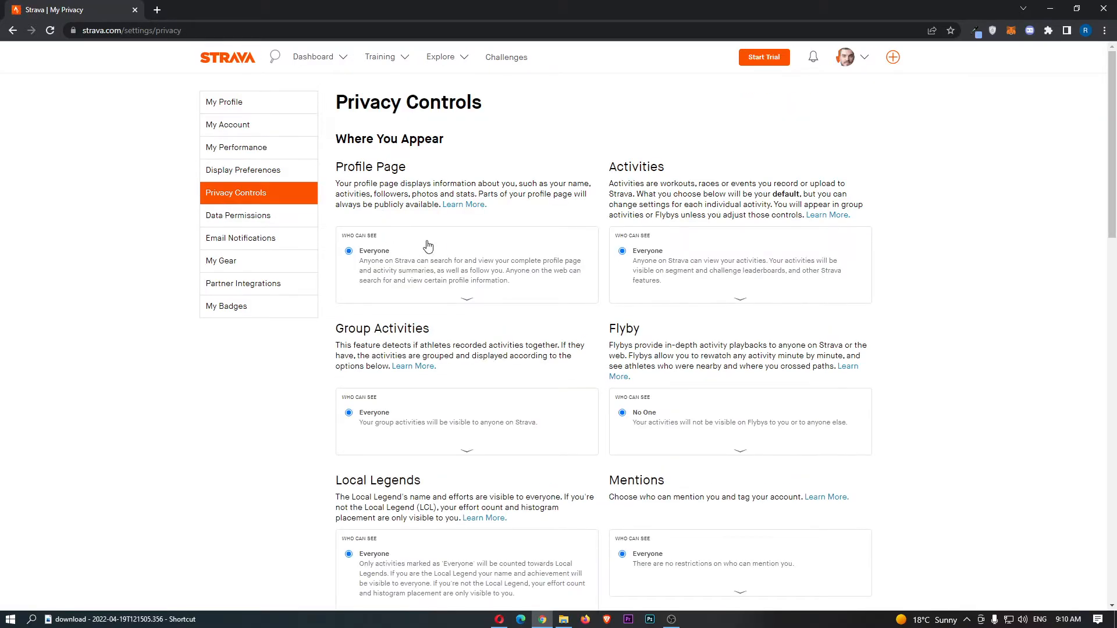
{"action": "left_click", "coordinate": [467, 300]}
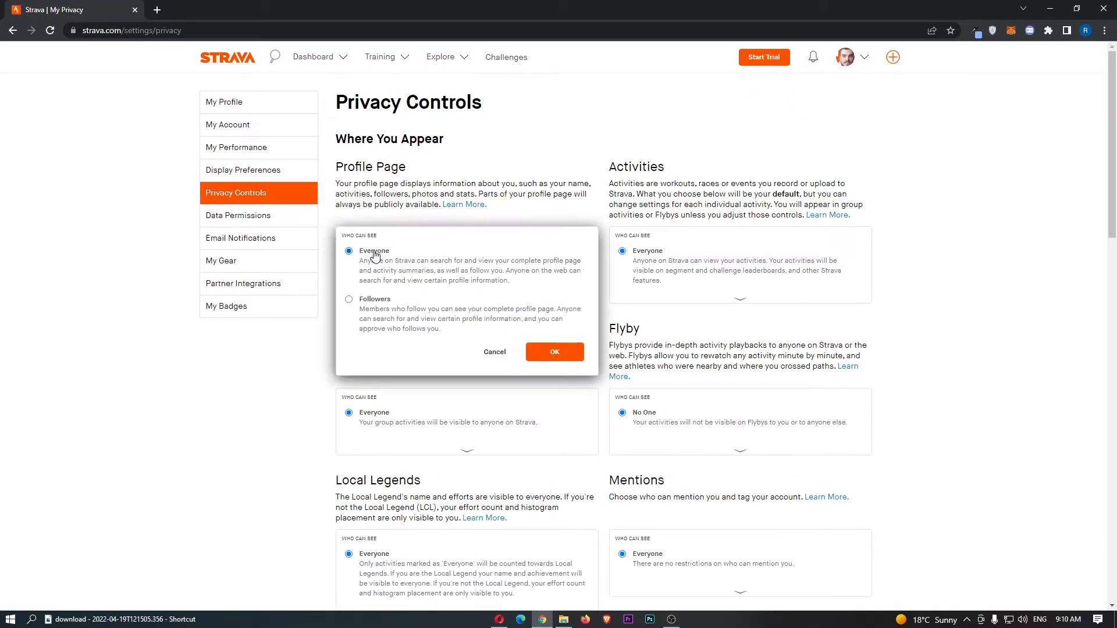
{"action": "left_click", "coordinate": [350, 299]}
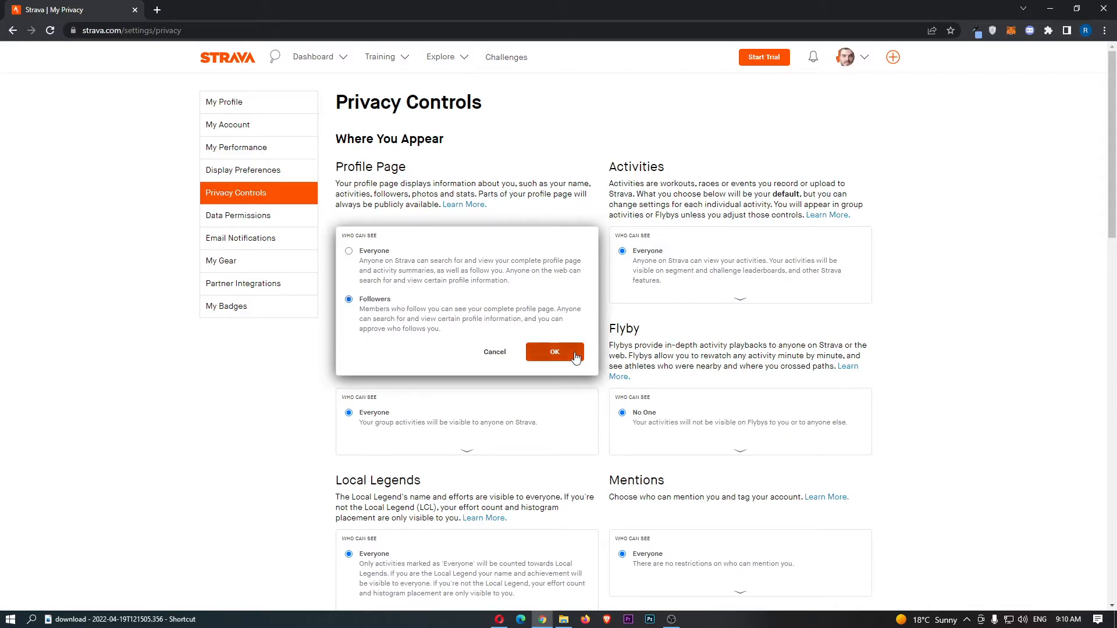
{"action": "left_click", "coordinate": [555, 351]}
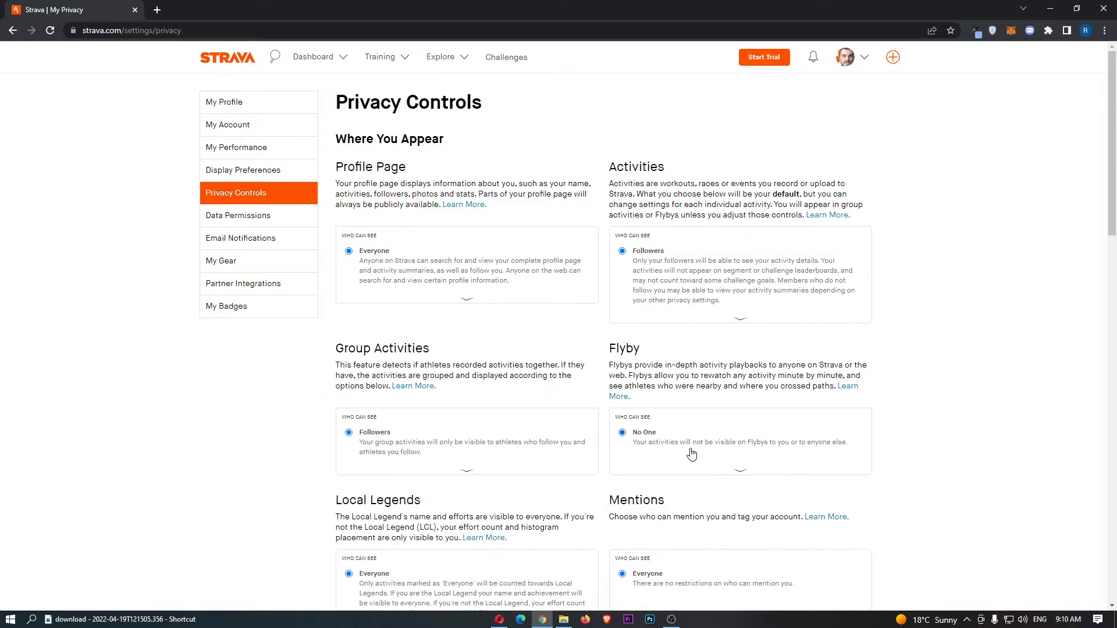
Review the Flyby visibility choices and keep it at No One.
{"action": "left_click", "coordinate": [740, 470]}
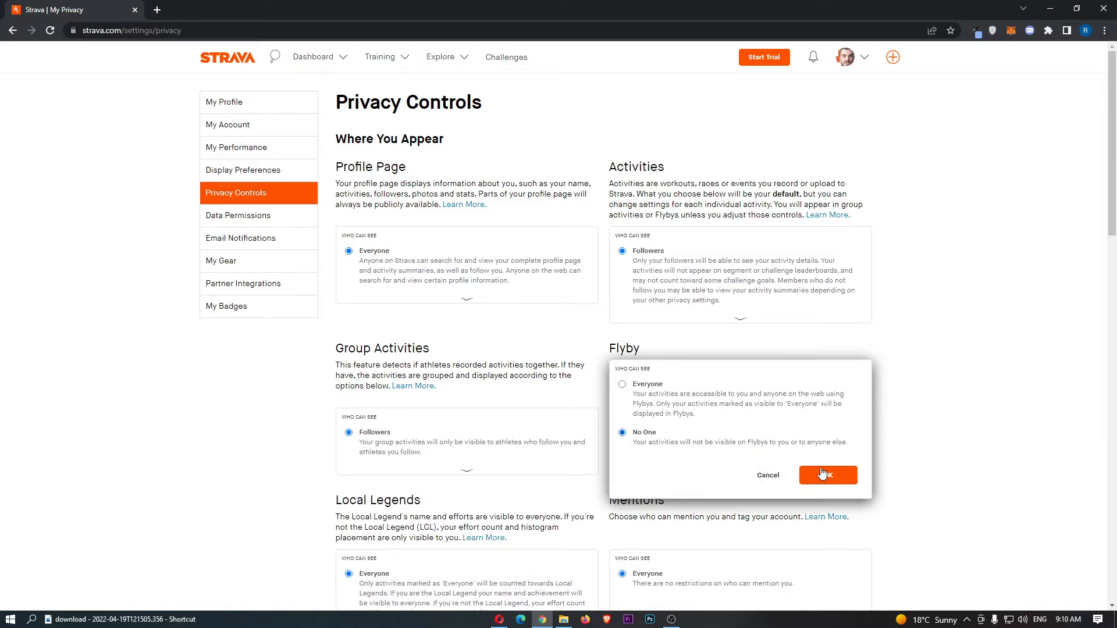
{"action": "mouse_move", "coordinate": [636, 391]}
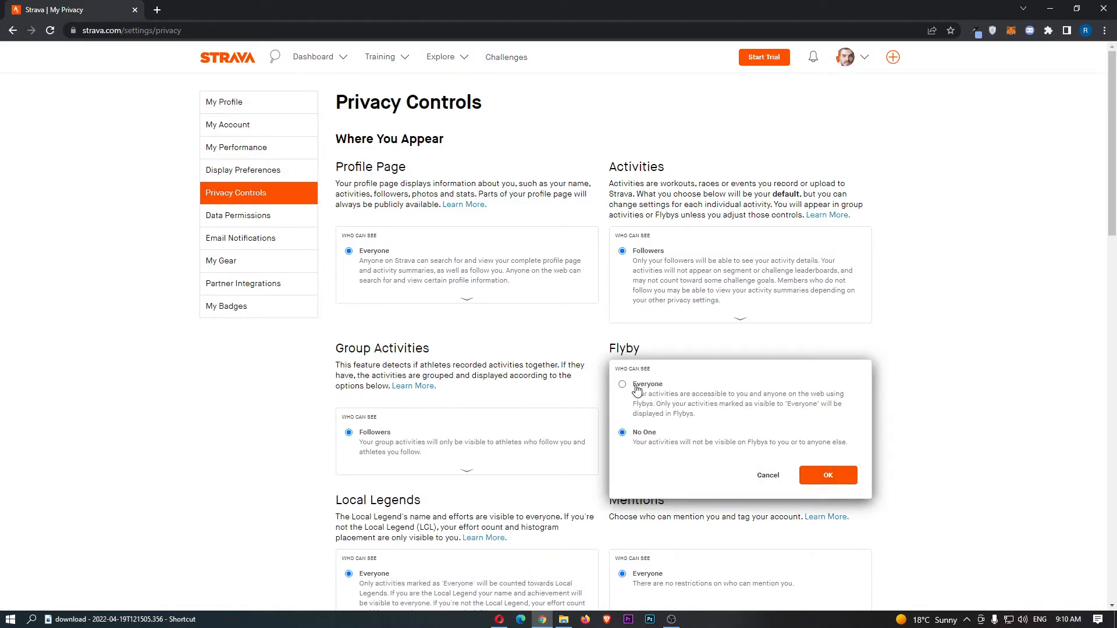
{"action": "left_click", "coordinate": [826, 475]}
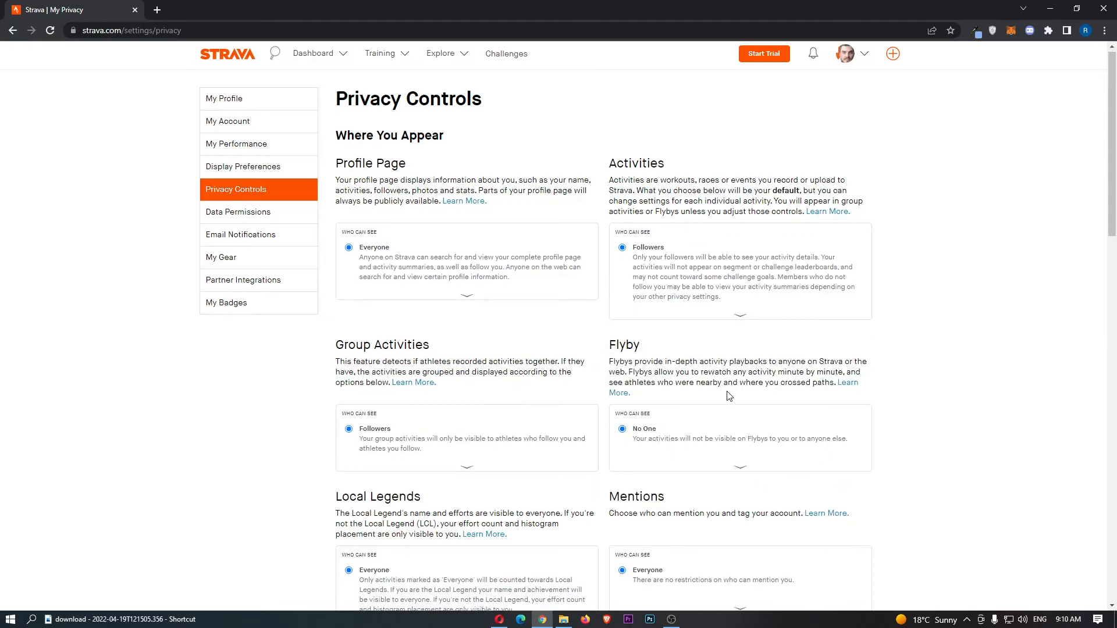
Limit Mentions to Followers only and confirm.
{"action": "scroll", "scroll_direction": "down", "scroll_amount": 3}
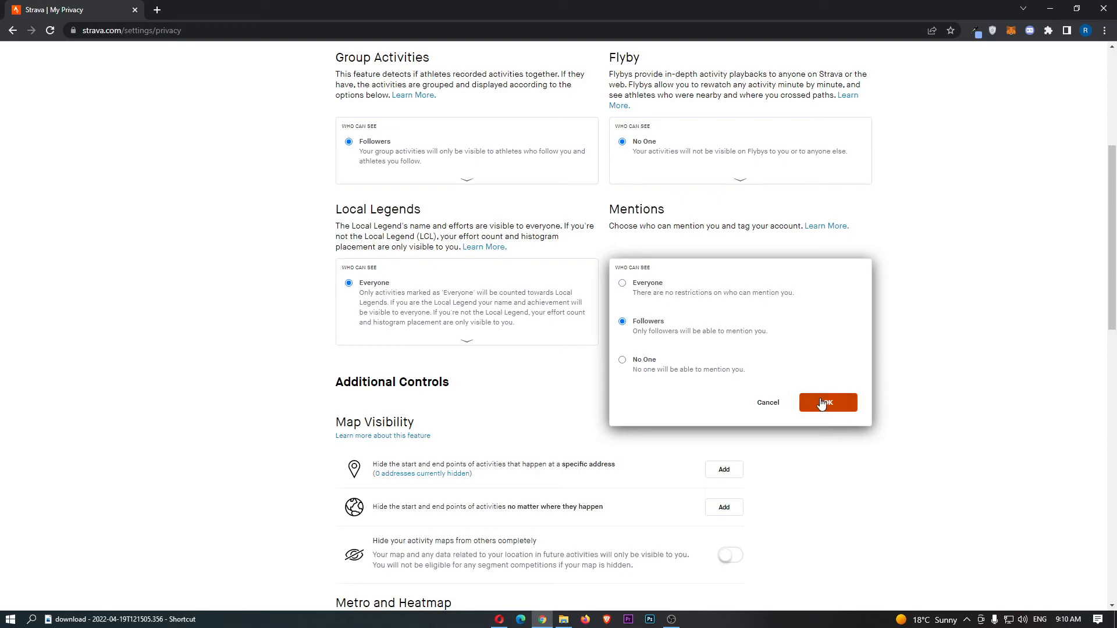
{"action": "left_click", "coordinate": [827, 403]}
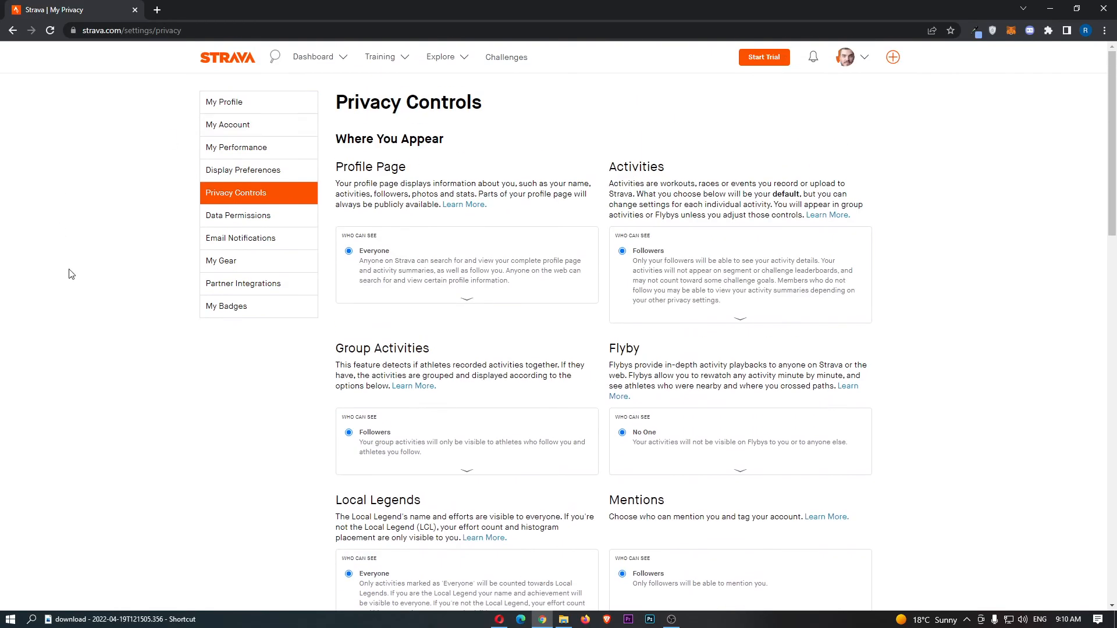